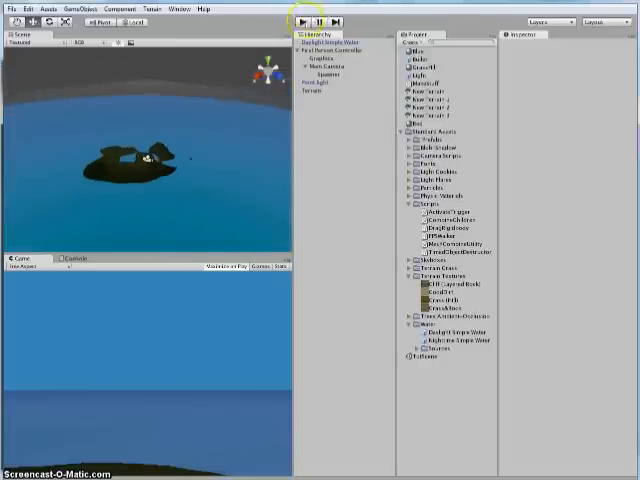
- Run the island scene with Play to test it, then stop playback to resume editing
click(296, 20)
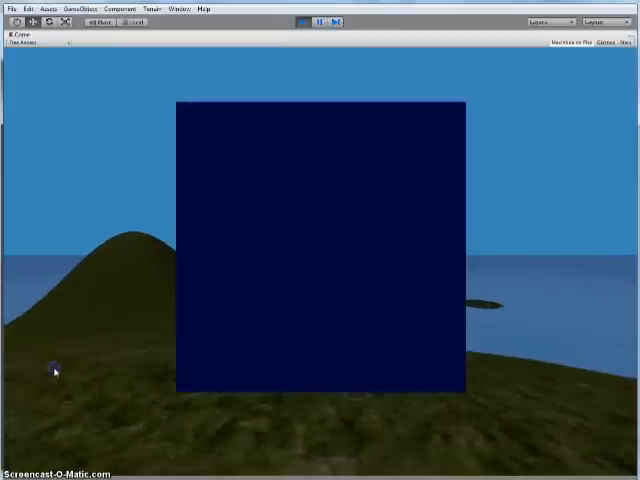
click(304, 20)
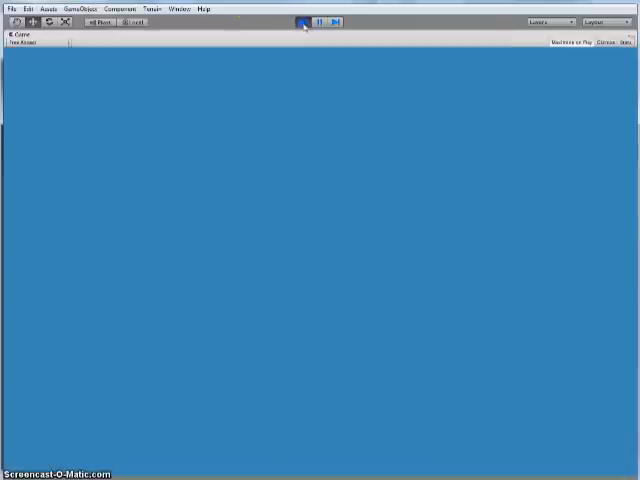
click(300, 20)
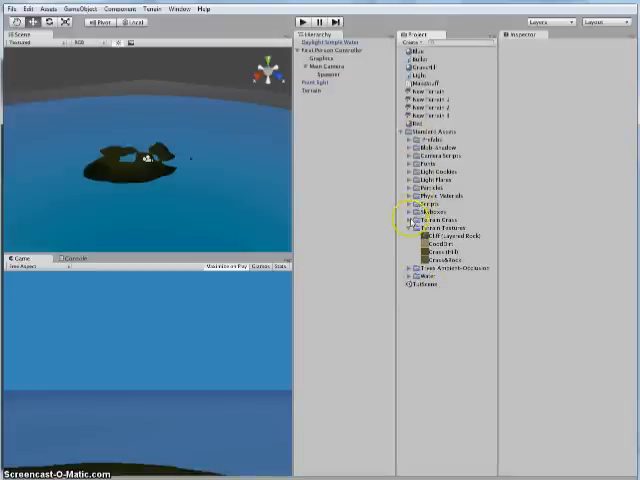
- Preview a skybox material from Standard Assets > Skyboxes and bring up Render Settings
click(412, 212)
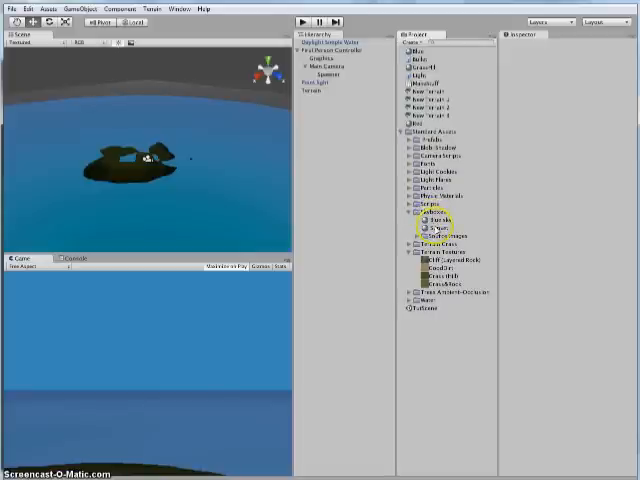
click(440, 220)
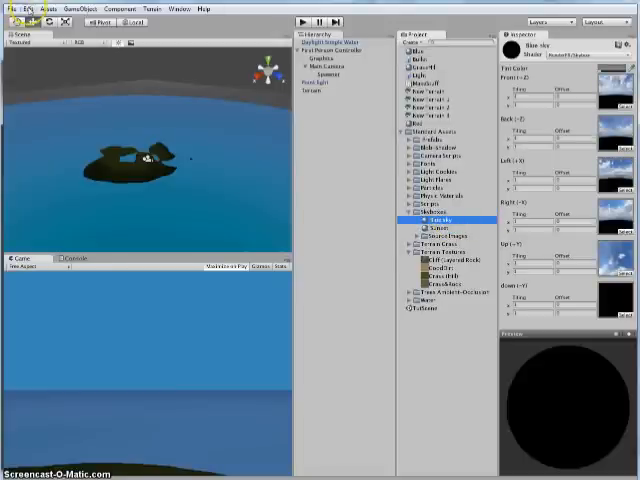
click(34, 8)
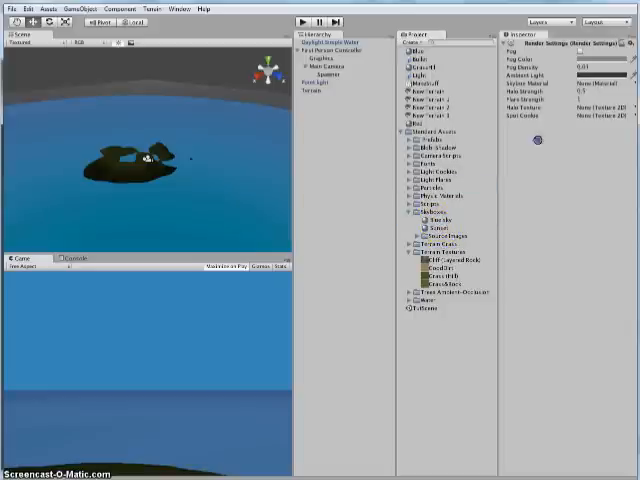
- Assign the Blue Sky material as the scene skybox and view the cloudy sky in Game view
click(568, 96)
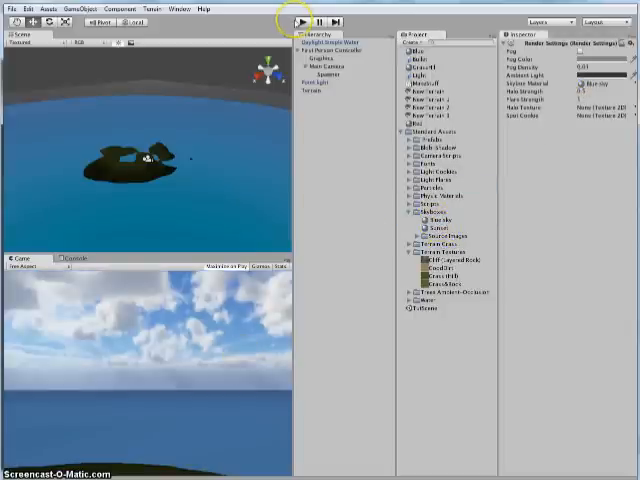
click(296, 20)
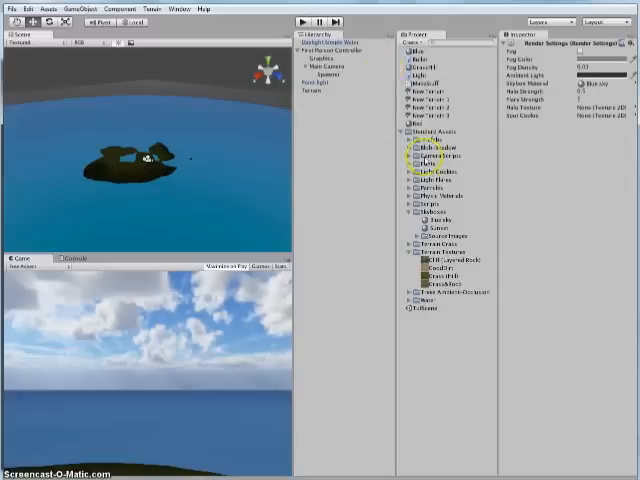
click(430, 220)
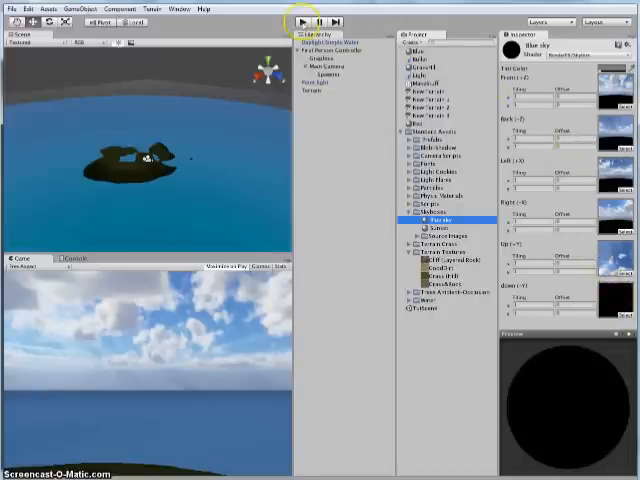
click(300, 20)
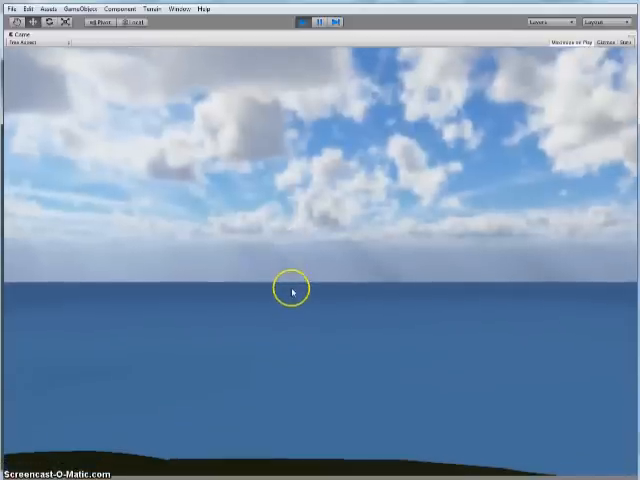
click(304, 20)
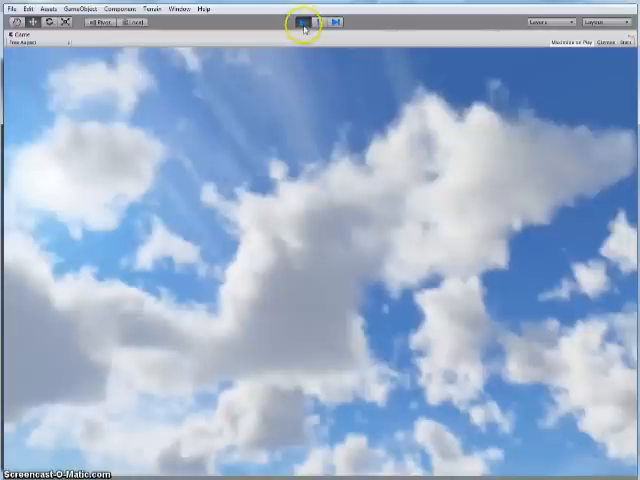
click(296, 20)
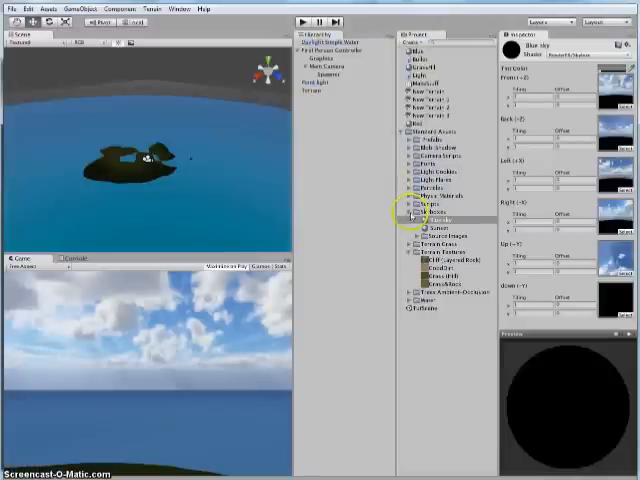
- Add a sand texture to the Terrain's paint textures beside the green grass texture
click(408, 214)
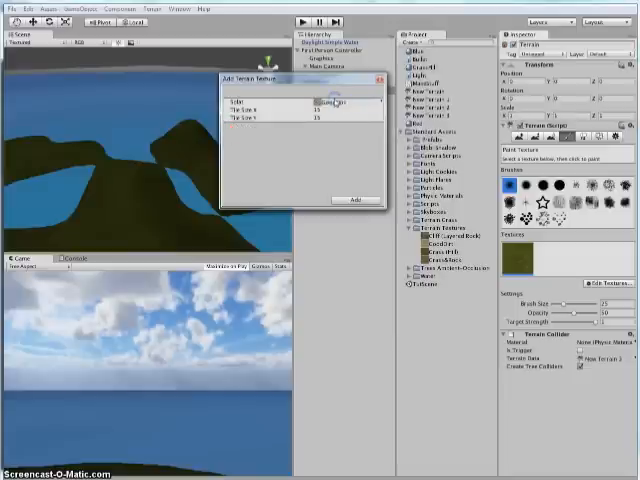
click(354, 200)
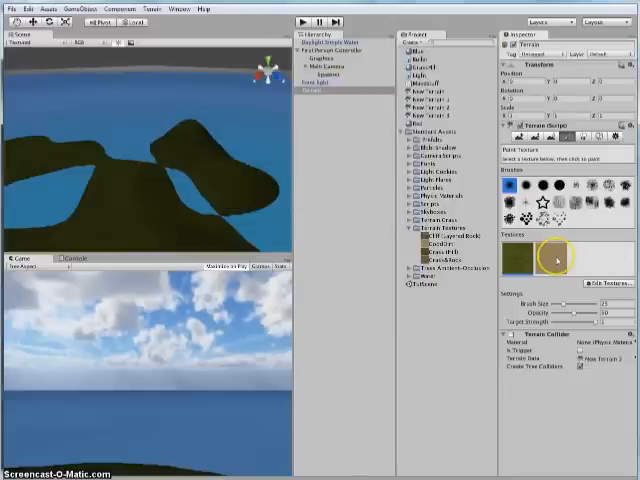
- Select the sand texture for painting and start brushing it near the island's shoreline
click(550, 258)
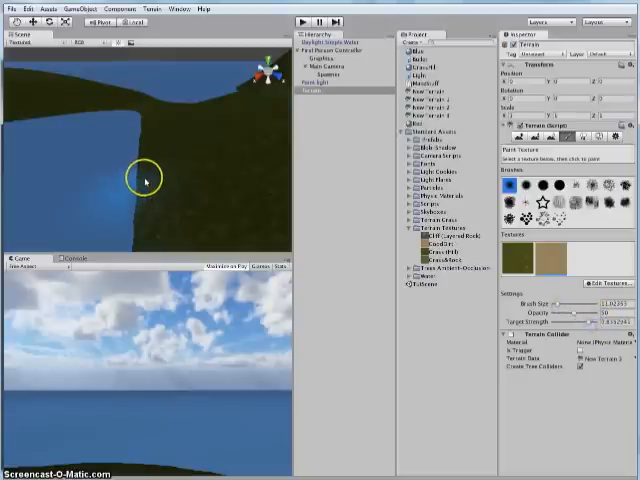
click(144, 178)
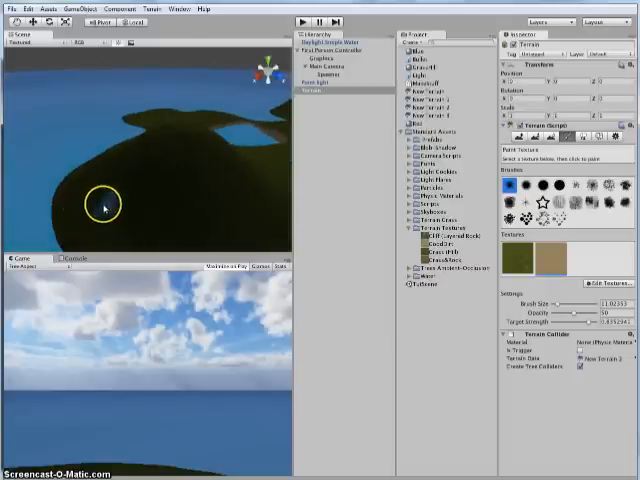
- Paint sandy dirt along the beaches where the terrain meets the water
click(104, 208)
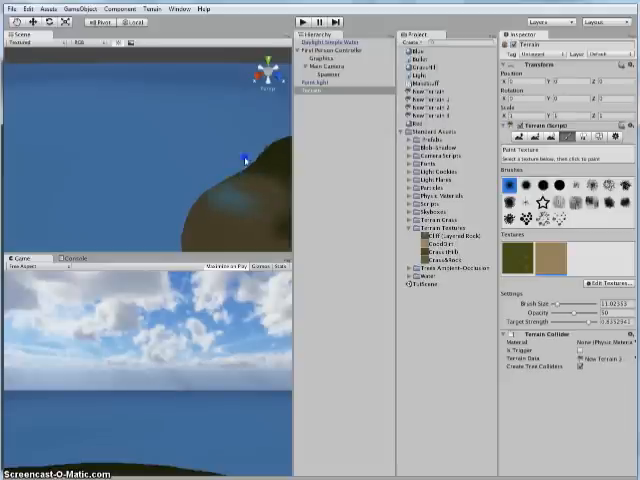
click(558, 216)
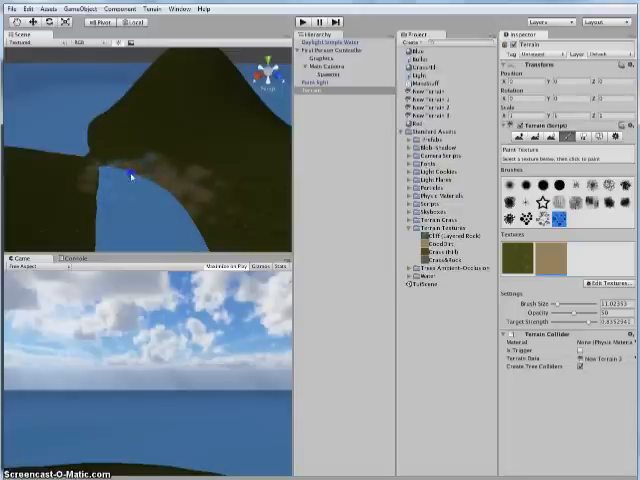
click(132, 184)
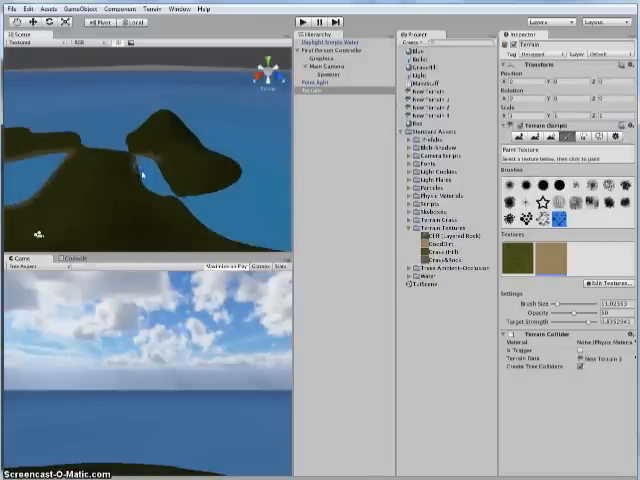
click(148, 184)
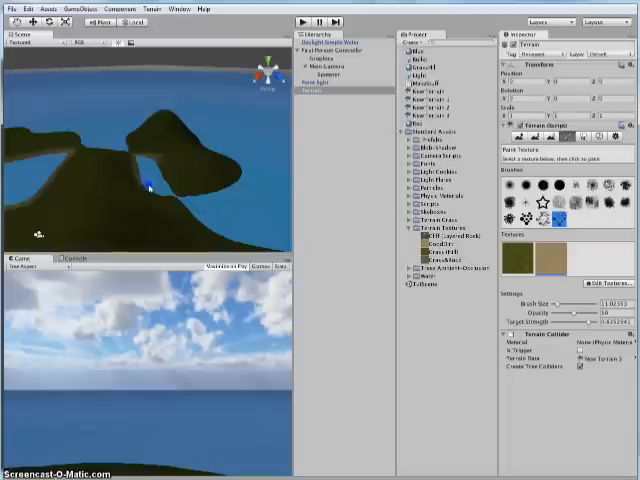